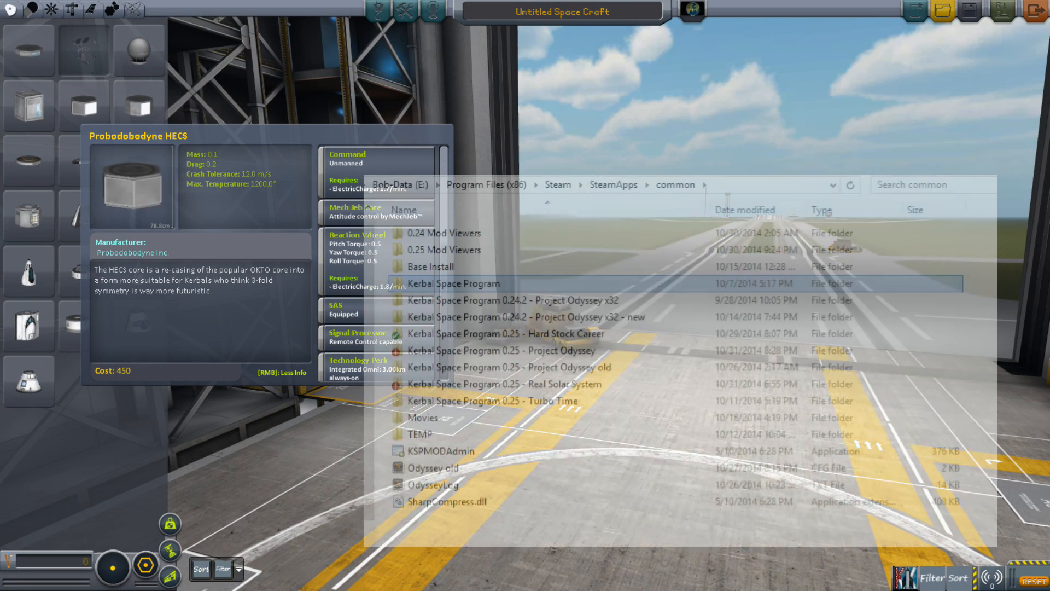
Browse Kerbal Space Program > GameData > Squad > Parts > Command > probeCoreHex and open its config file.
click(469, 282)
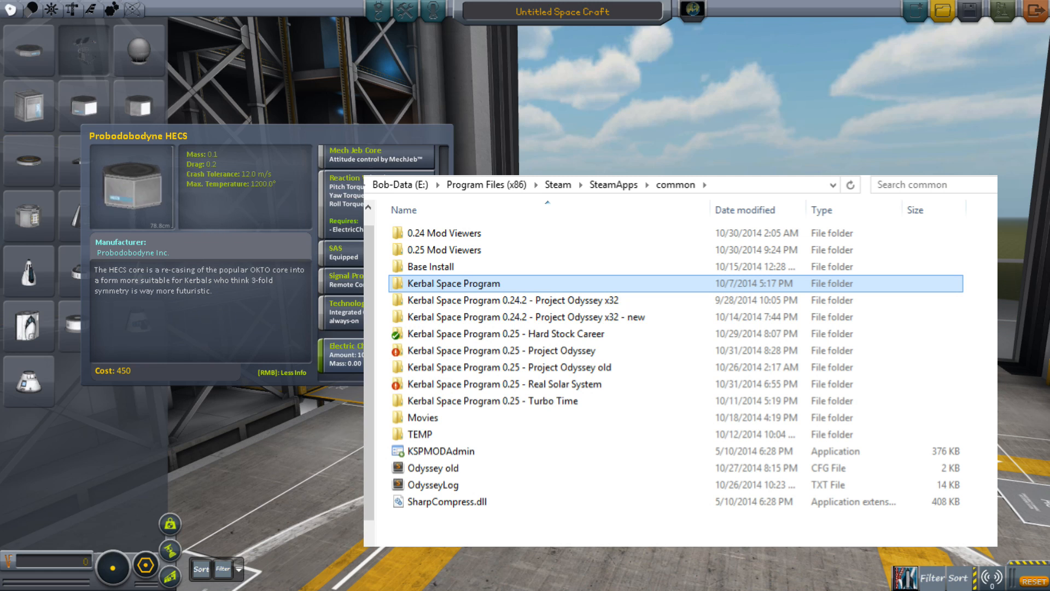
double_click(453, 283)
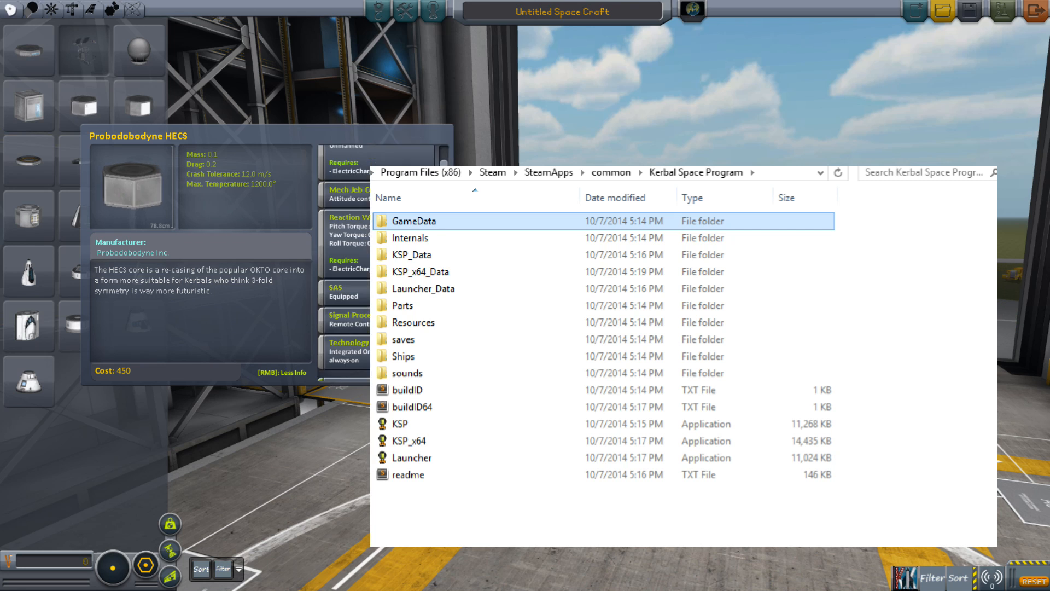
double_click(412, 221)
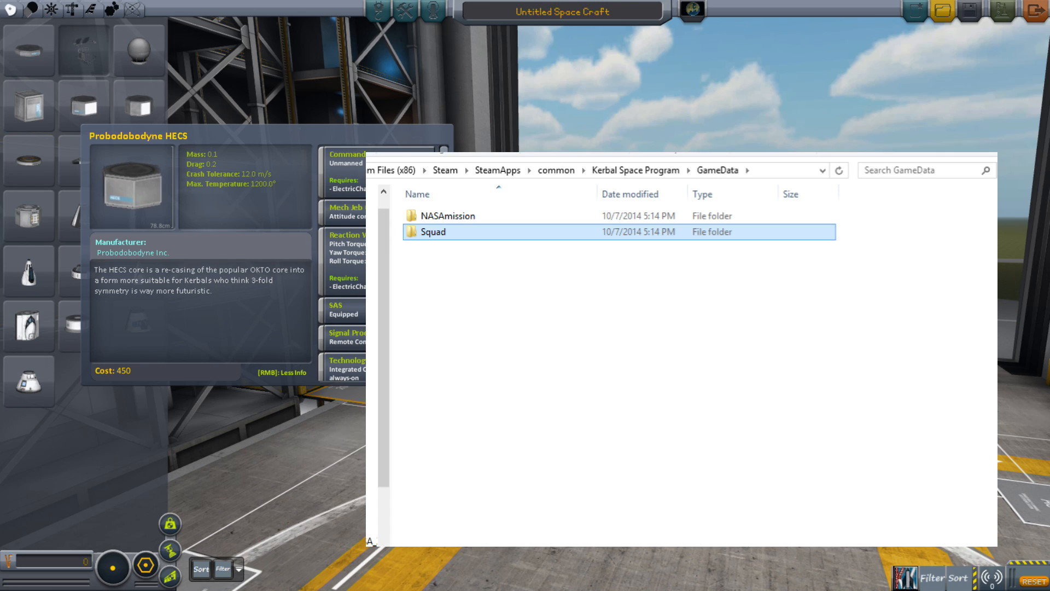
double_click(432, 230)
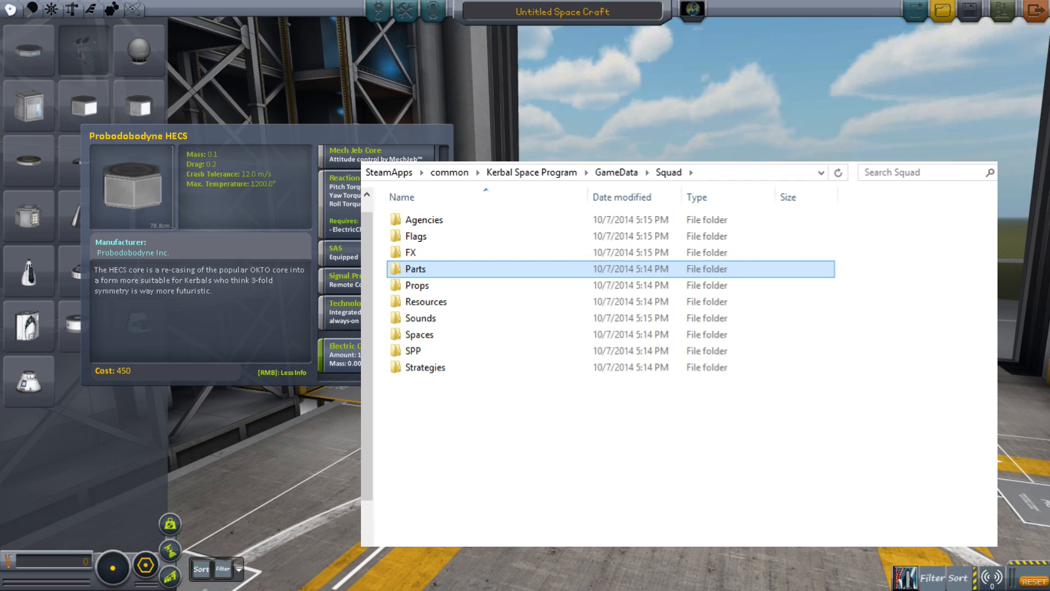
double_click(415, 268)
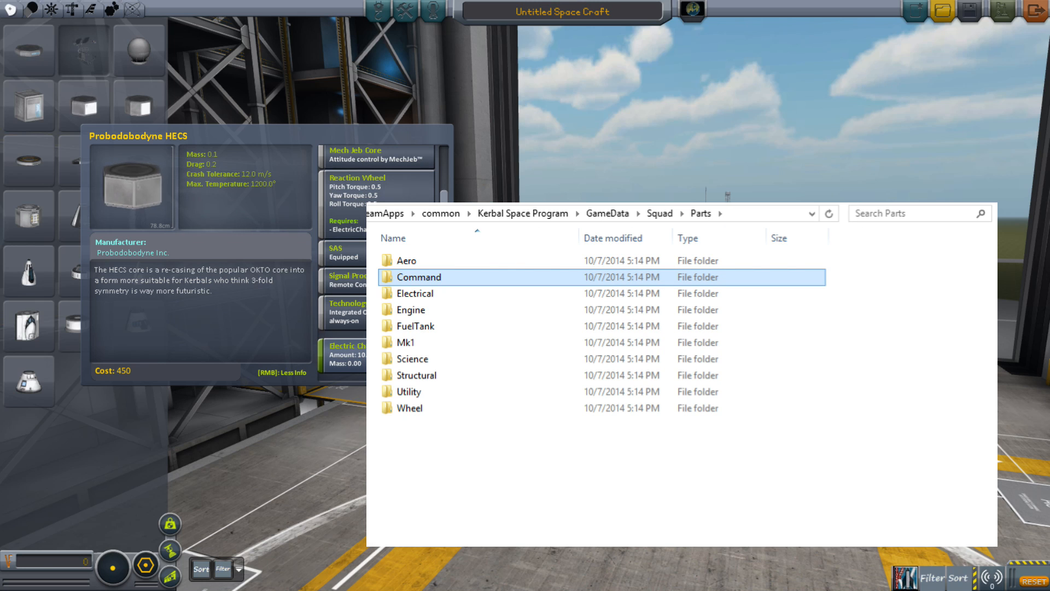
double_click(418, 277)
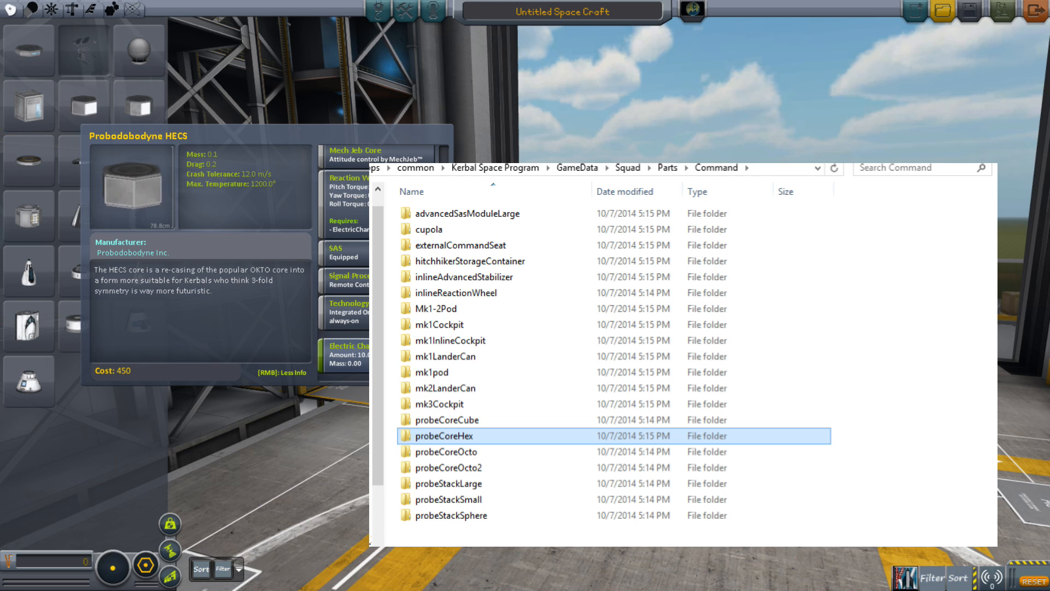
double_click(453, 435)
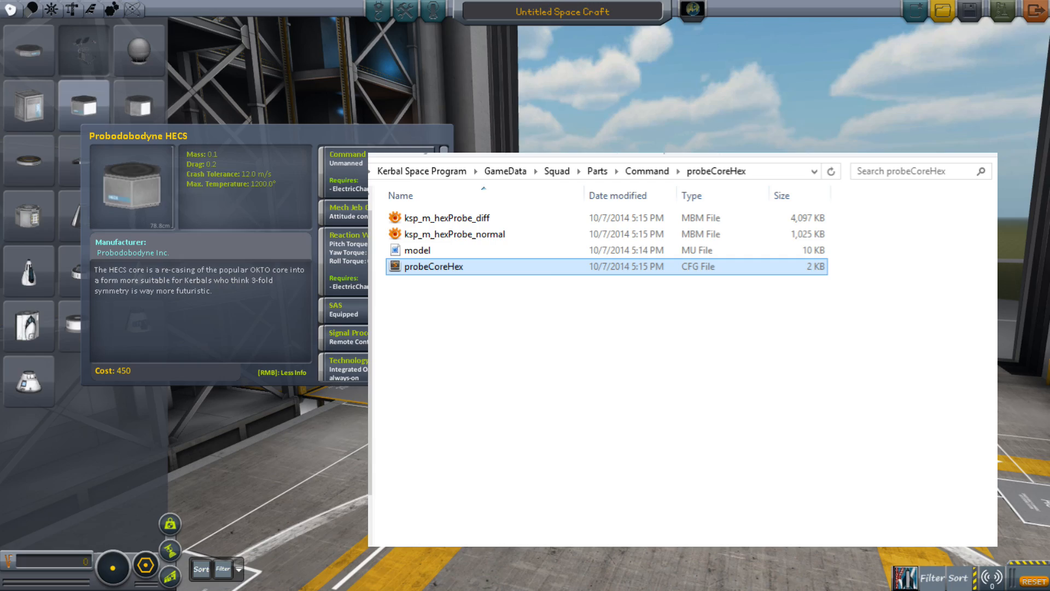
double_click(433, 265)
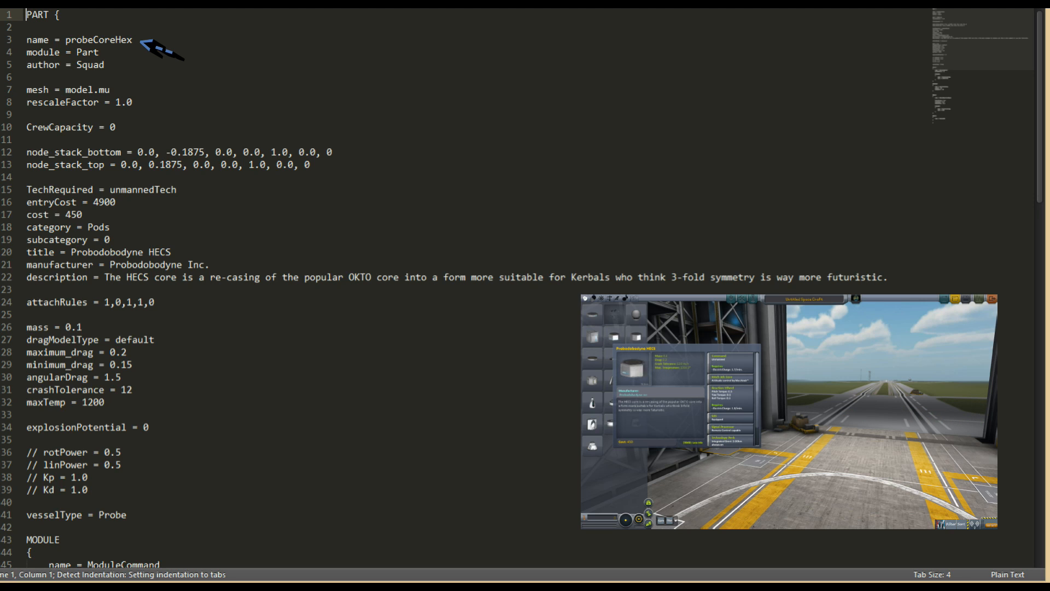
mouse_move(117, 62)
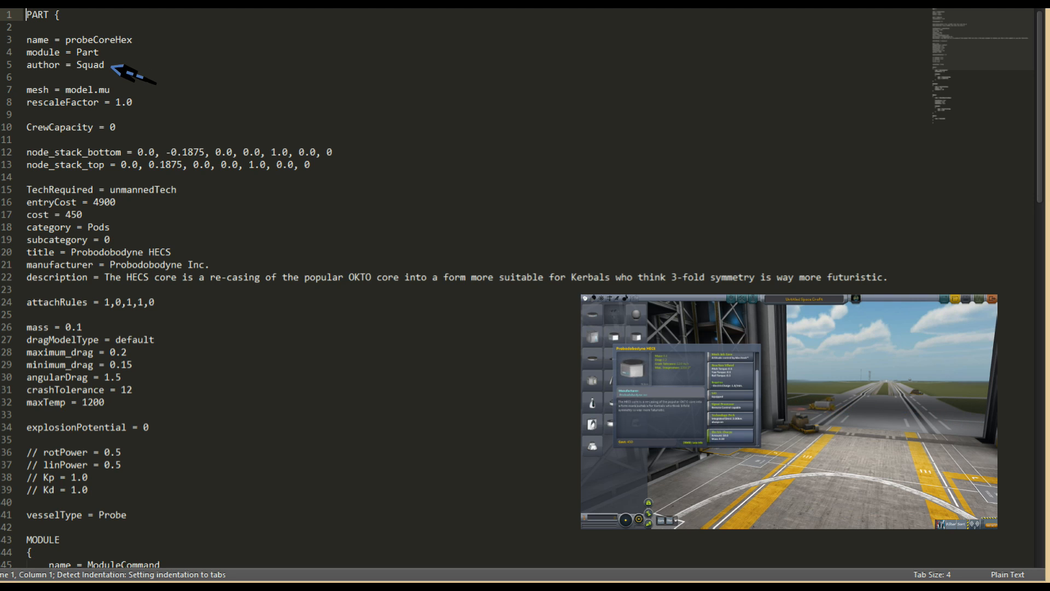
mouse_move(117, 268)
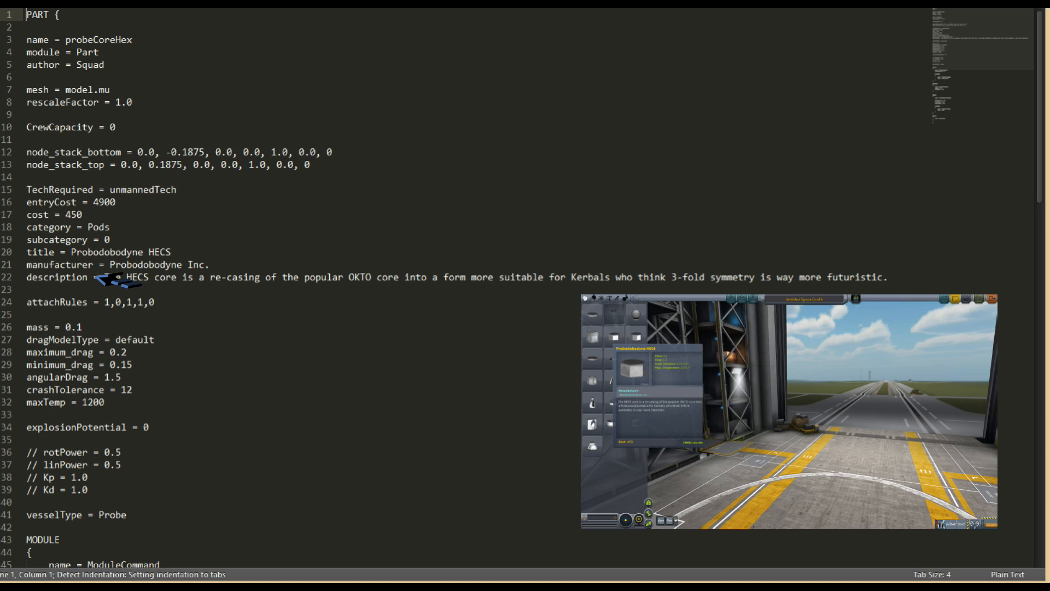
mouse_move(677, 418)
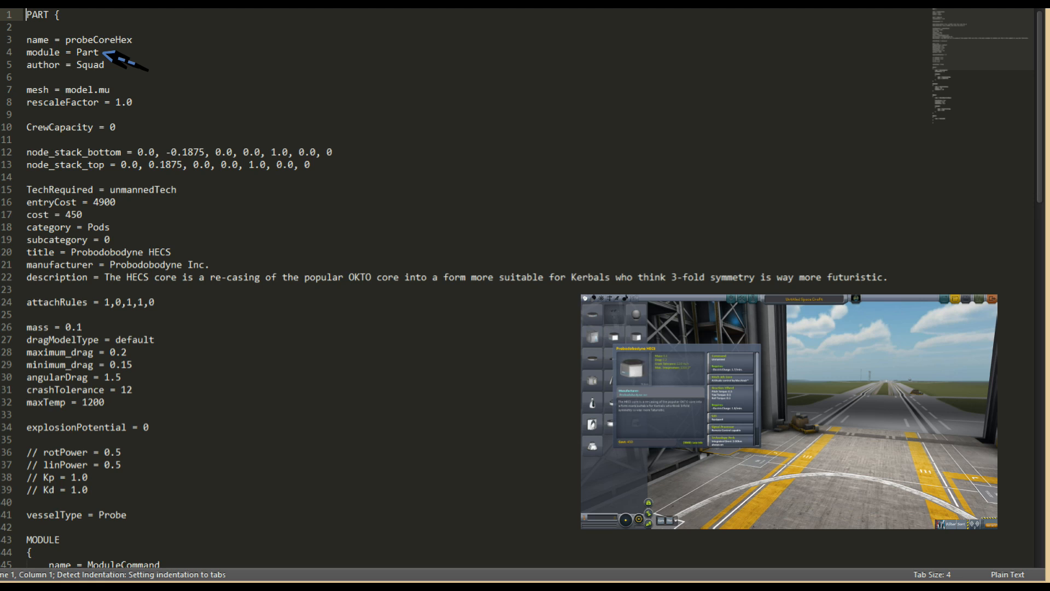
mouse_move(129, 238)
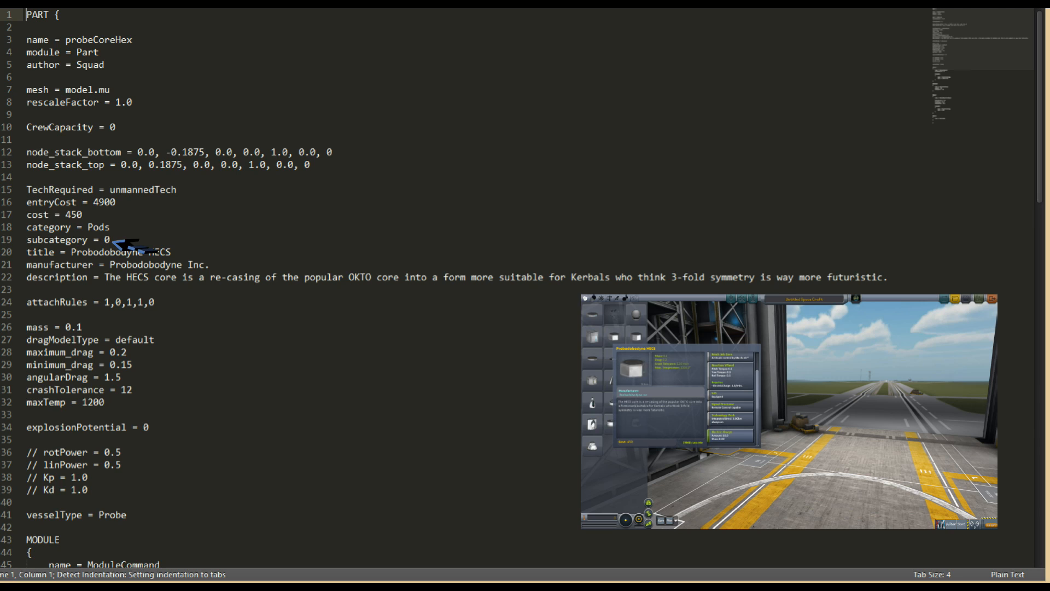
mouse_move(134, 94)
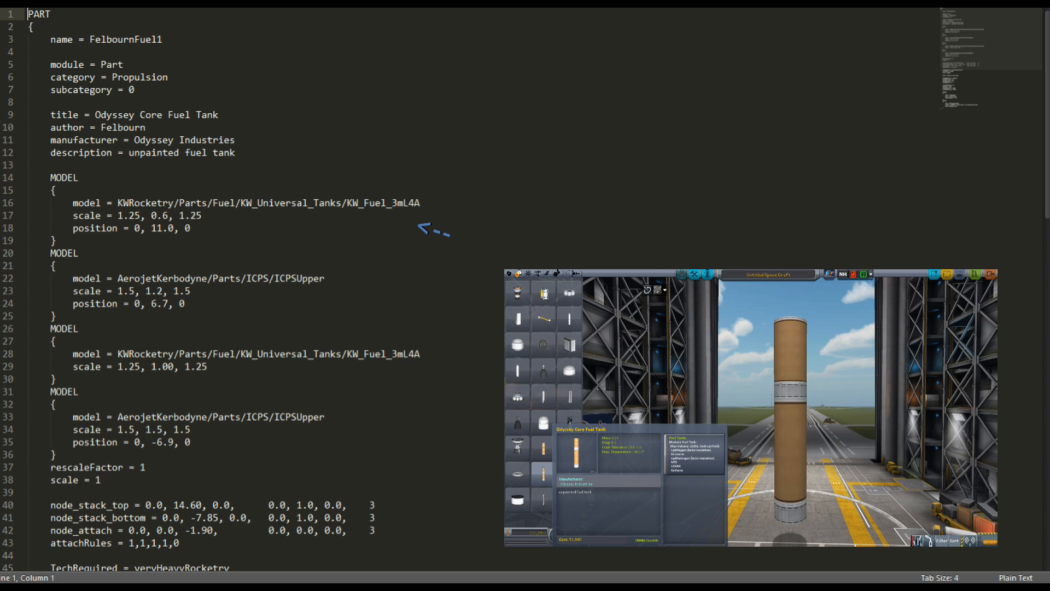
mouse_move(352, 302)
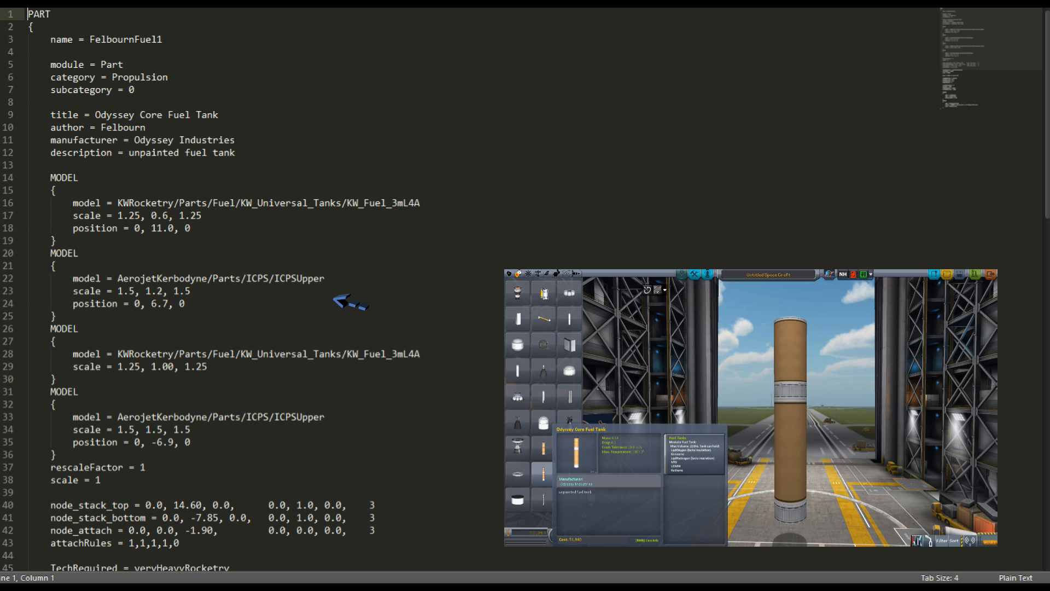
mouse_move(435, 372)
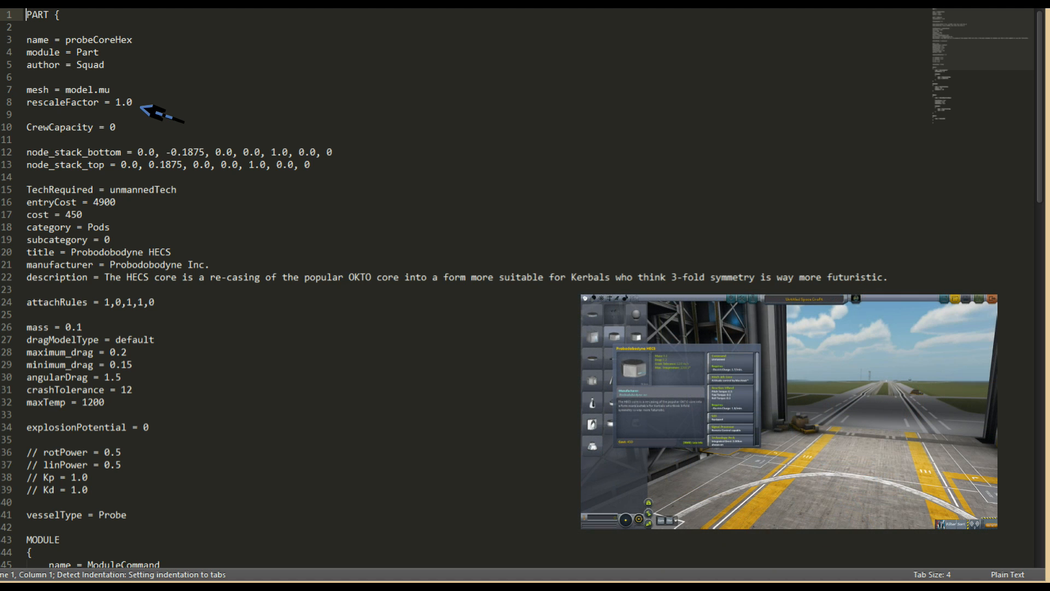
mouse_move(140, 128)
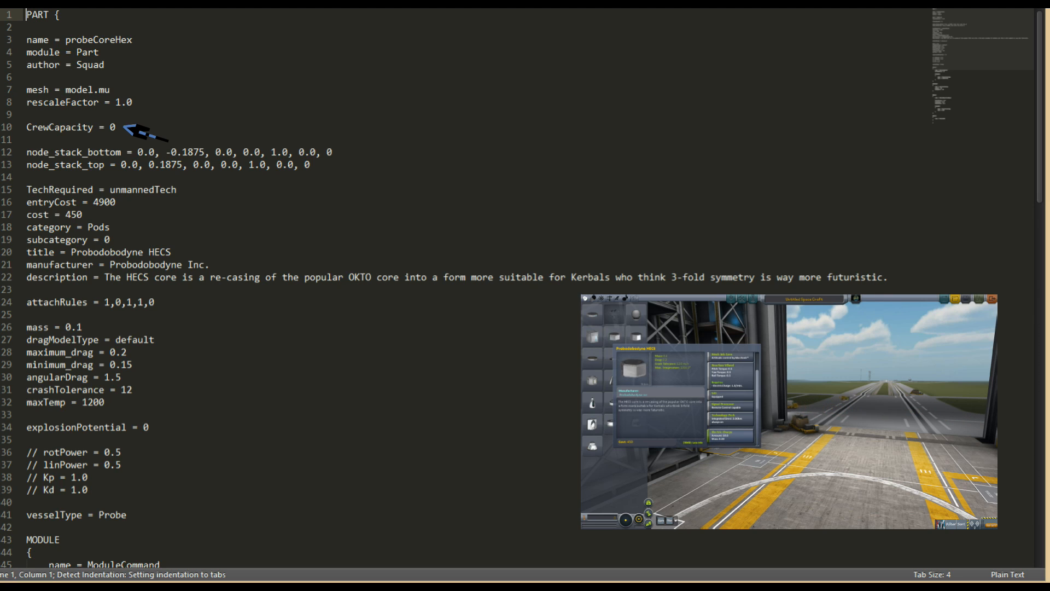
mouse_move(325, 166)
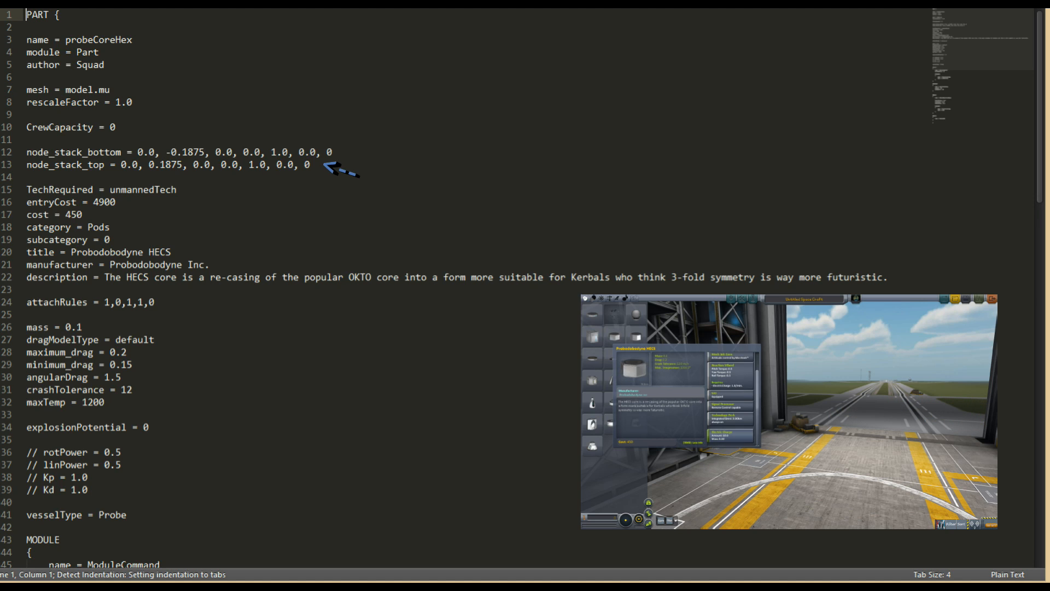
mouse_move(221, 176)
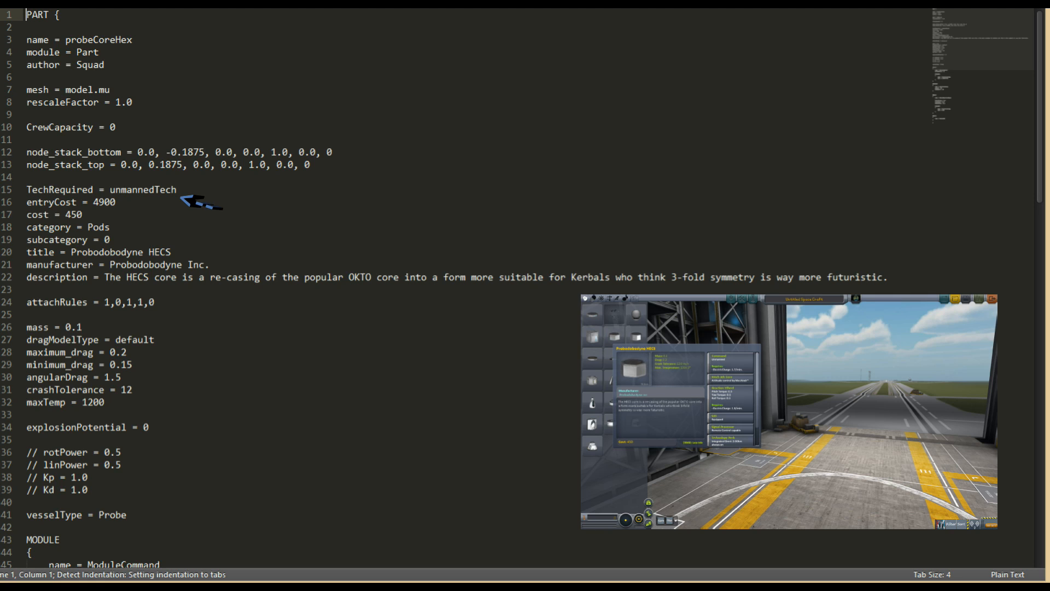
mouse_move(138, 206)
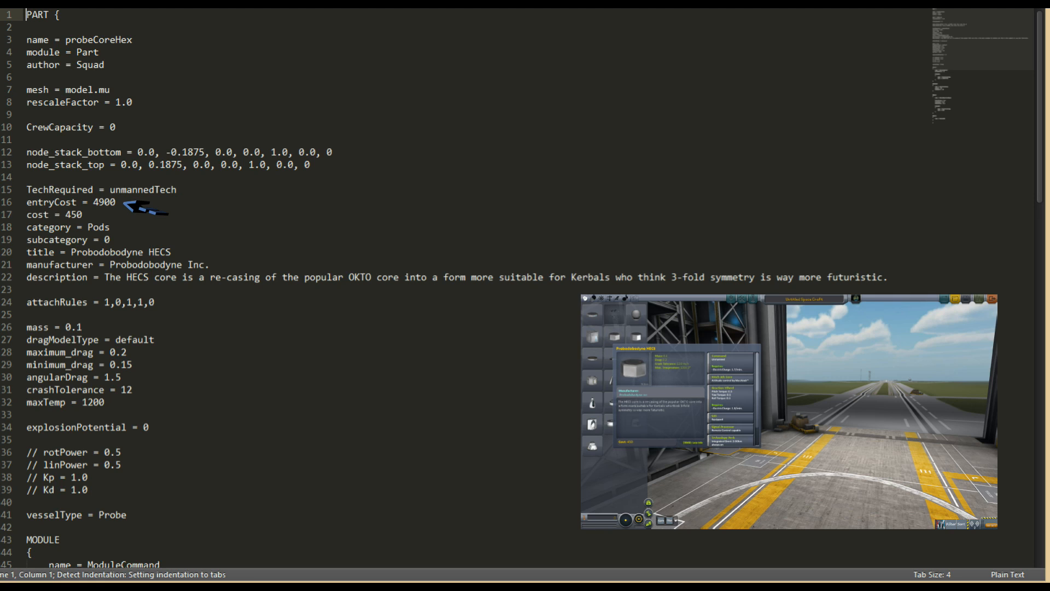
mouse_move(99, 221)
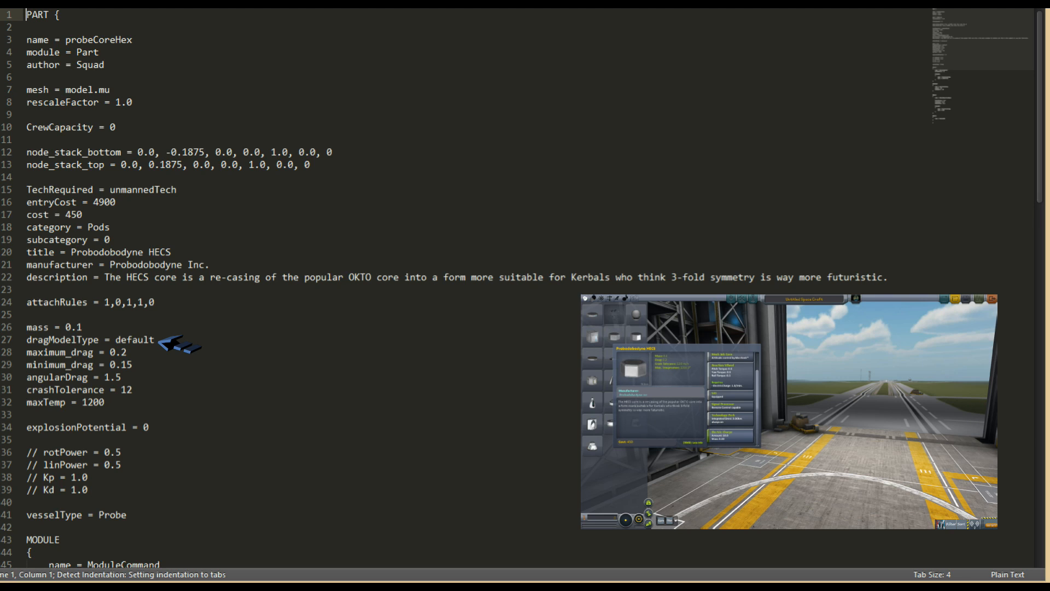
mouse_move(158, 357)
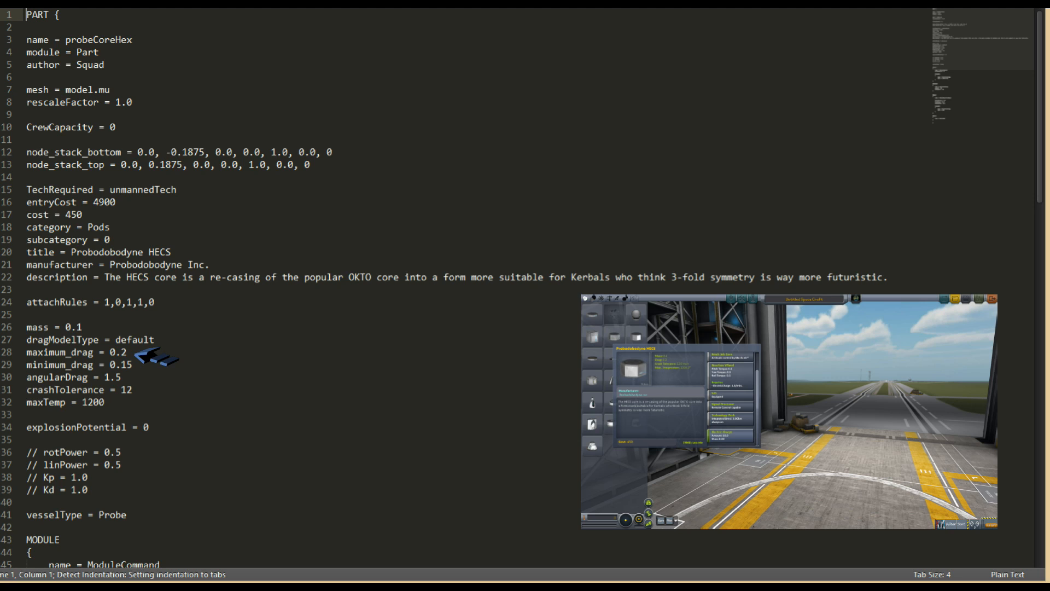
mouse_move(141, 376)
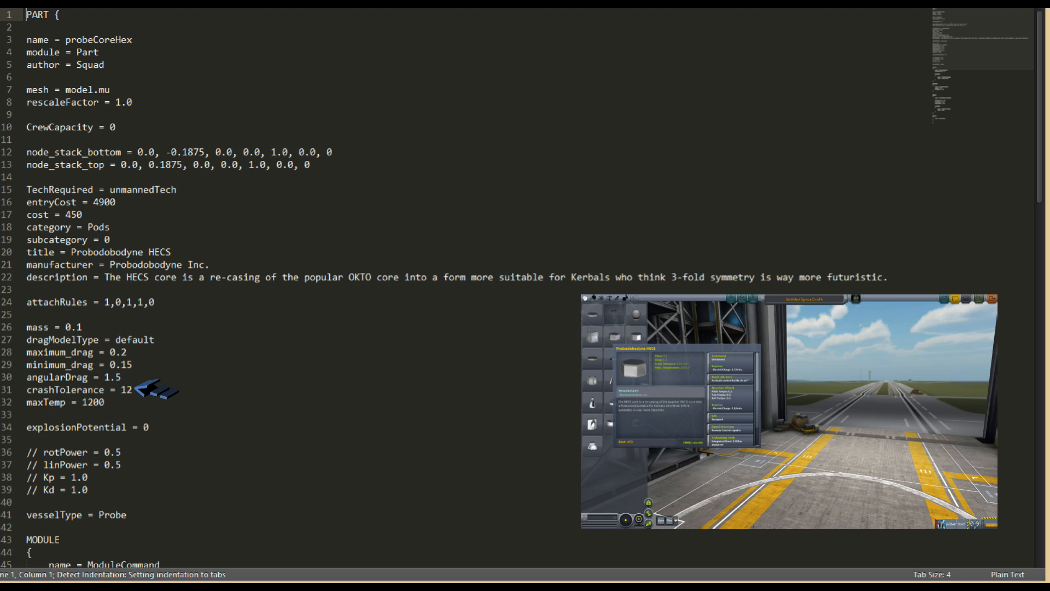
mouse_move(141, 405)
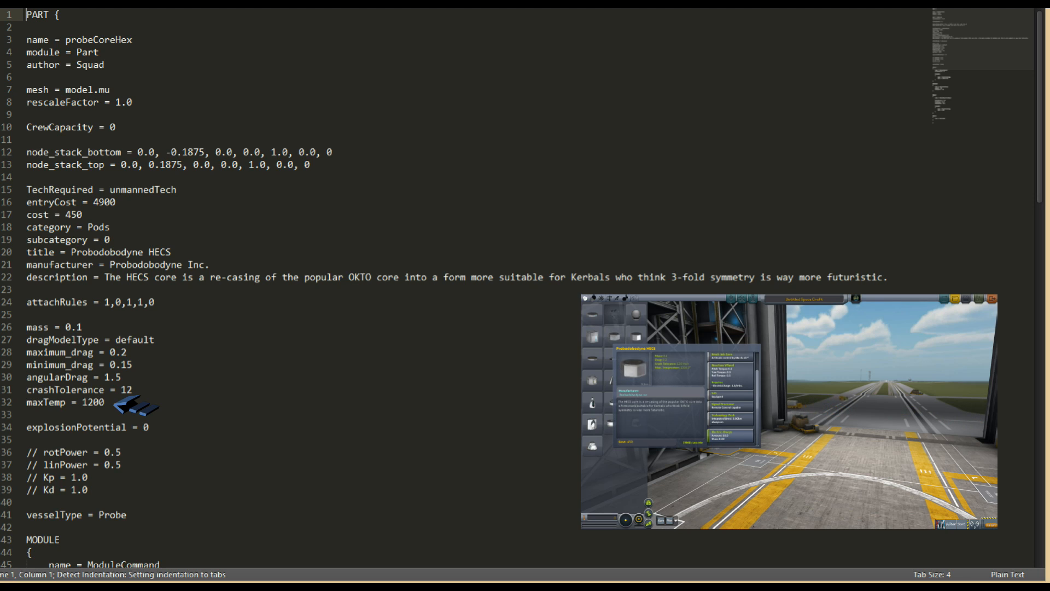
mouse_move(177, 429)
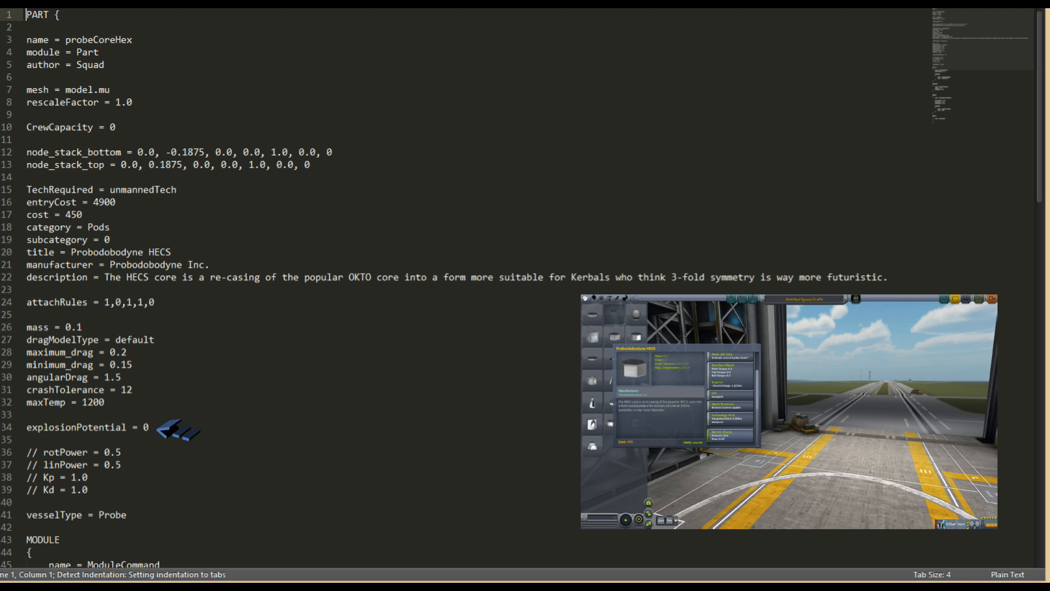
mouse_move(150, 478)
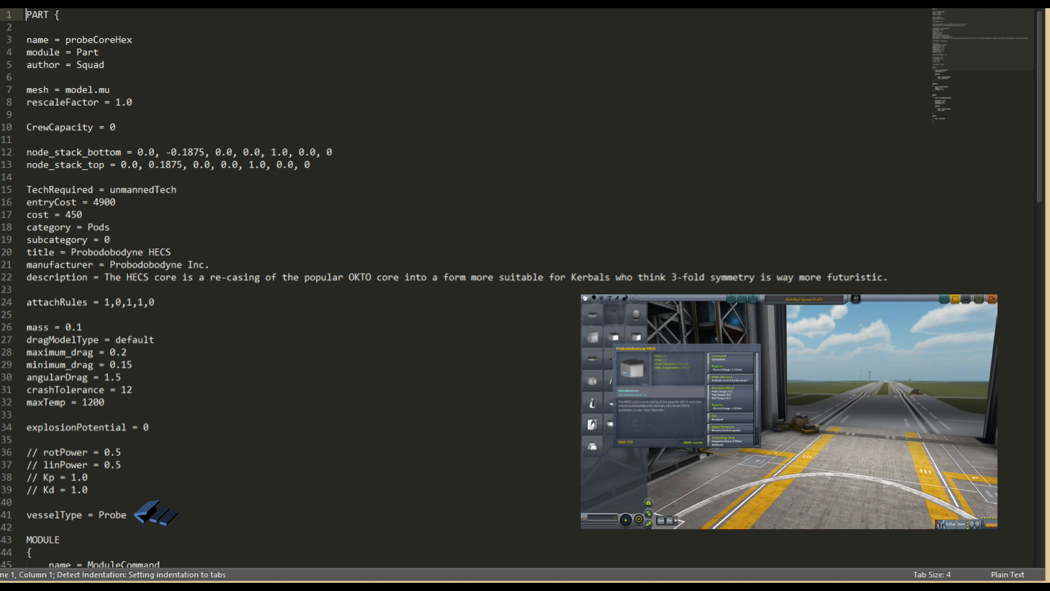
scroll(down, 3)
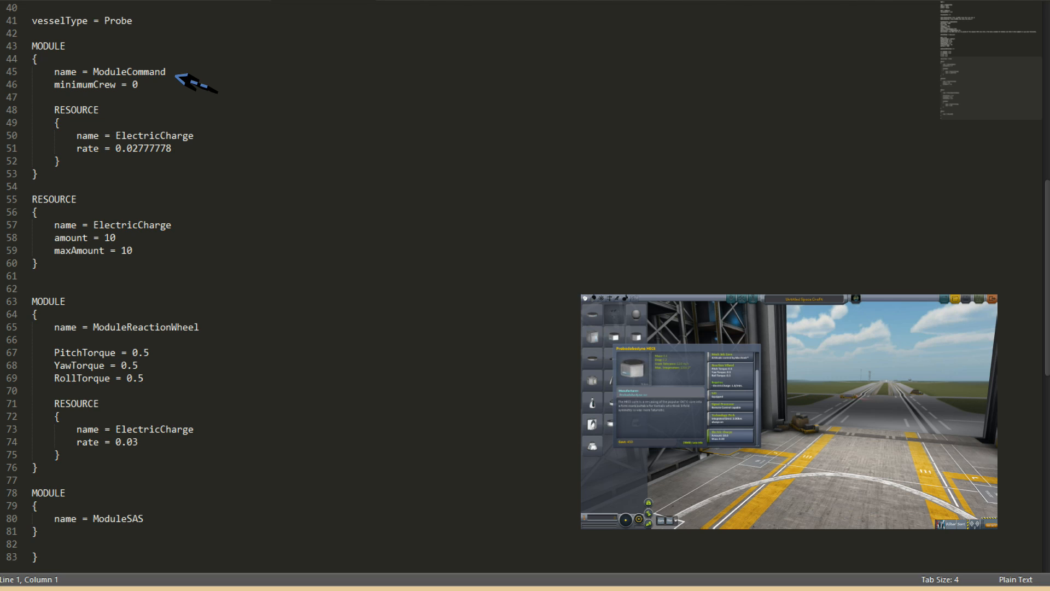
mouse_move(227, 331)
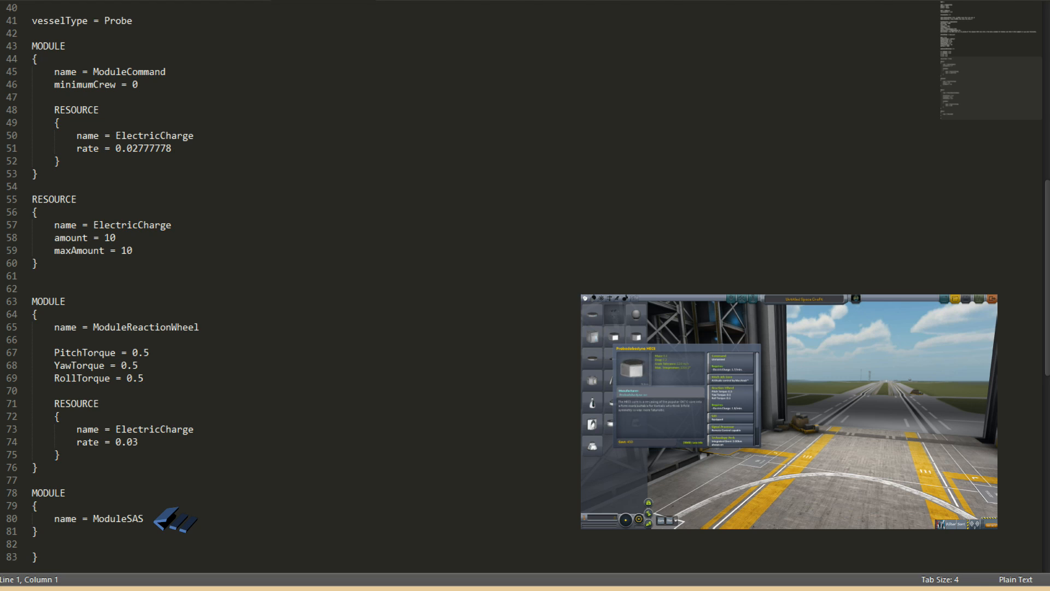
mouse_move(114, 120)
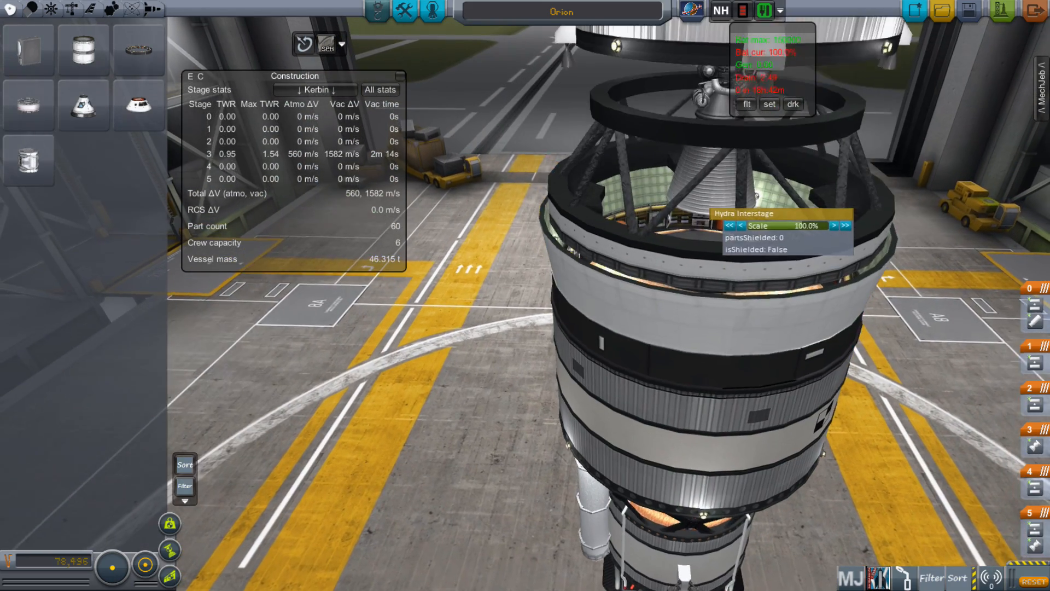
Open the CIT NodeHelper window and select a Hydra Interstage node to show its position controls.
click(830, 235)
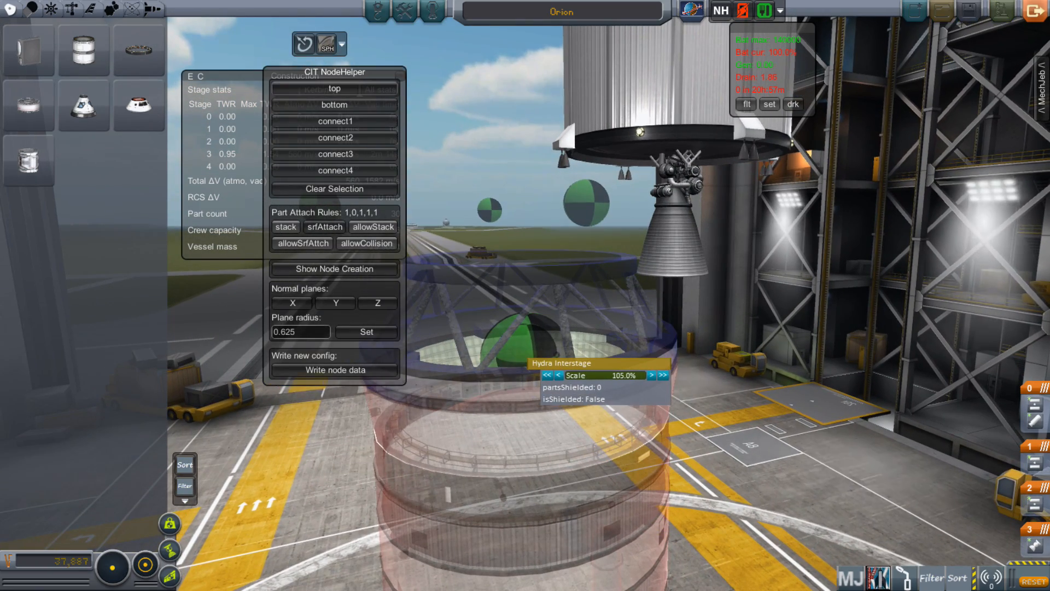
click(333, 269)
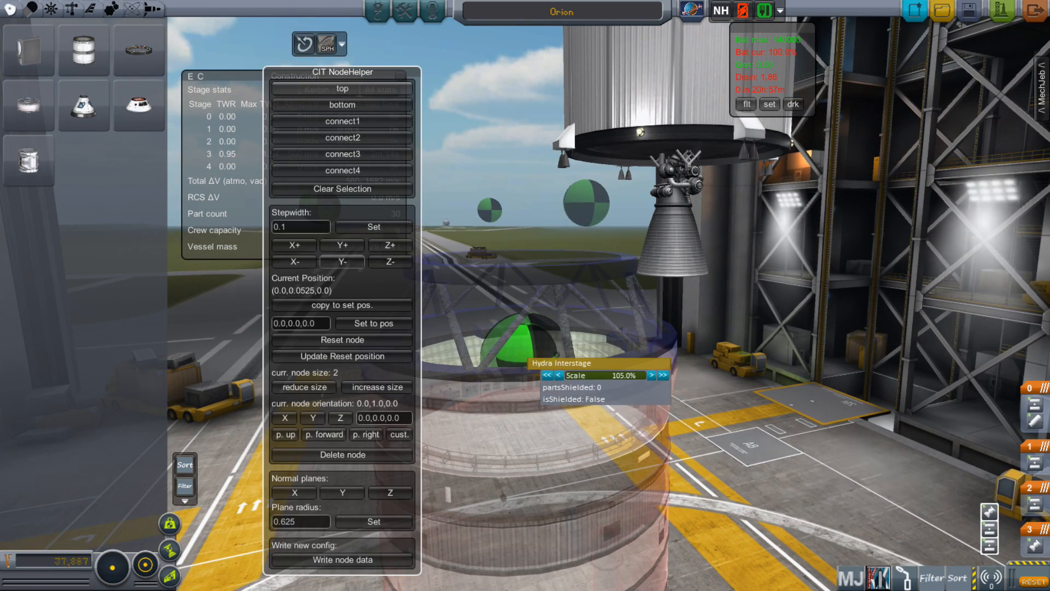